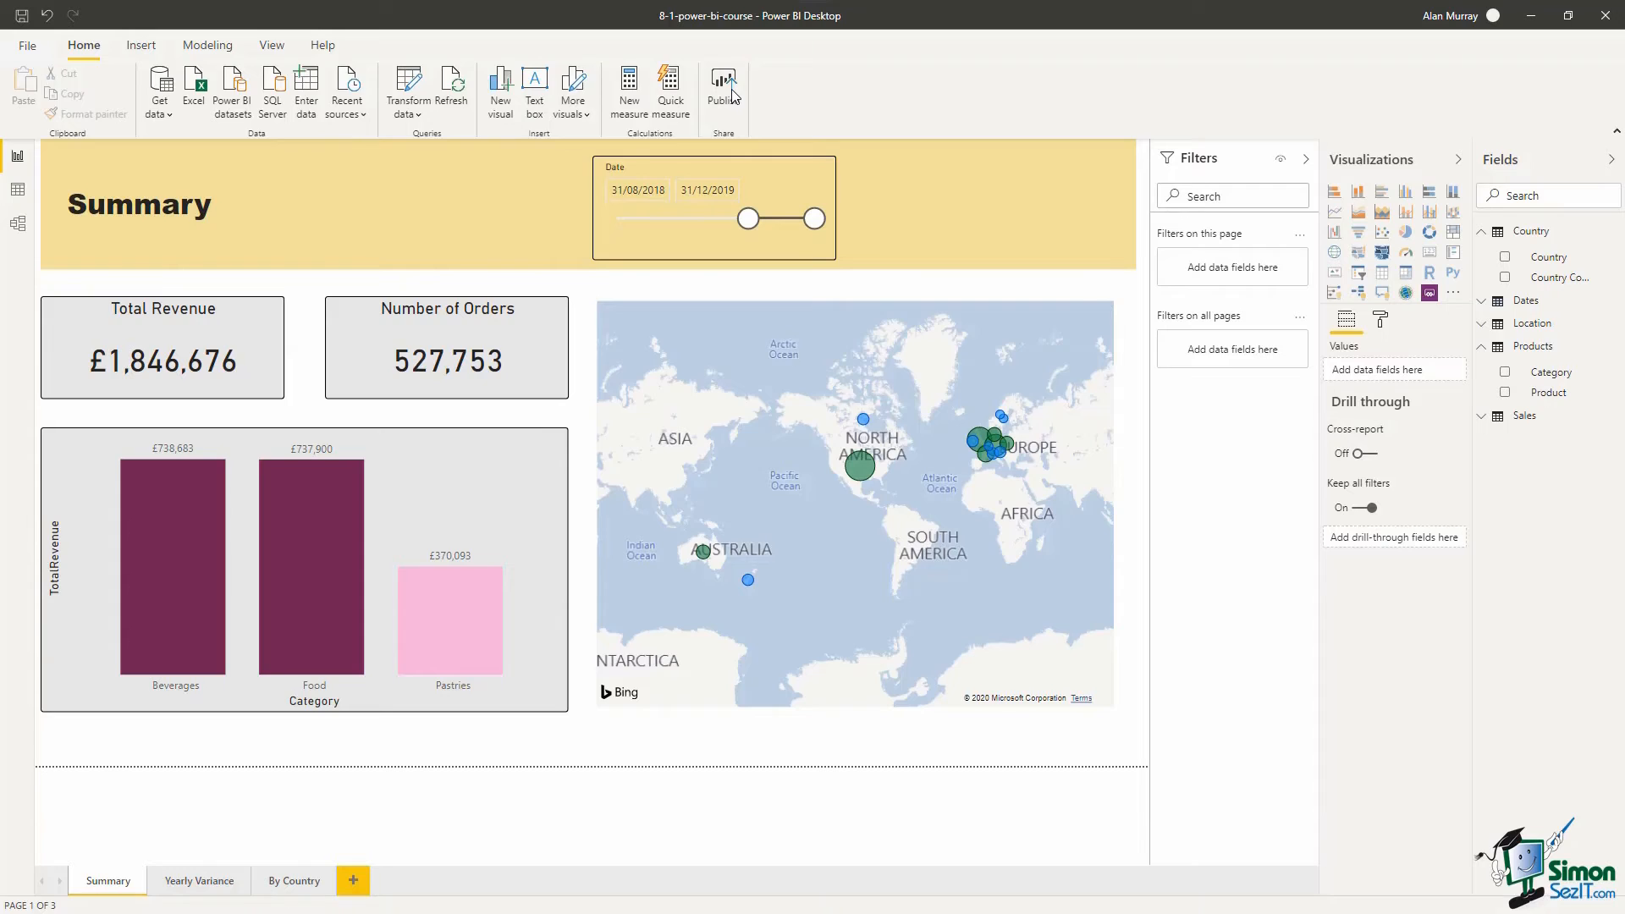
- Publish the 8-1-power-bi-course report to My workspace from the Home ribbon
click(723, 87)
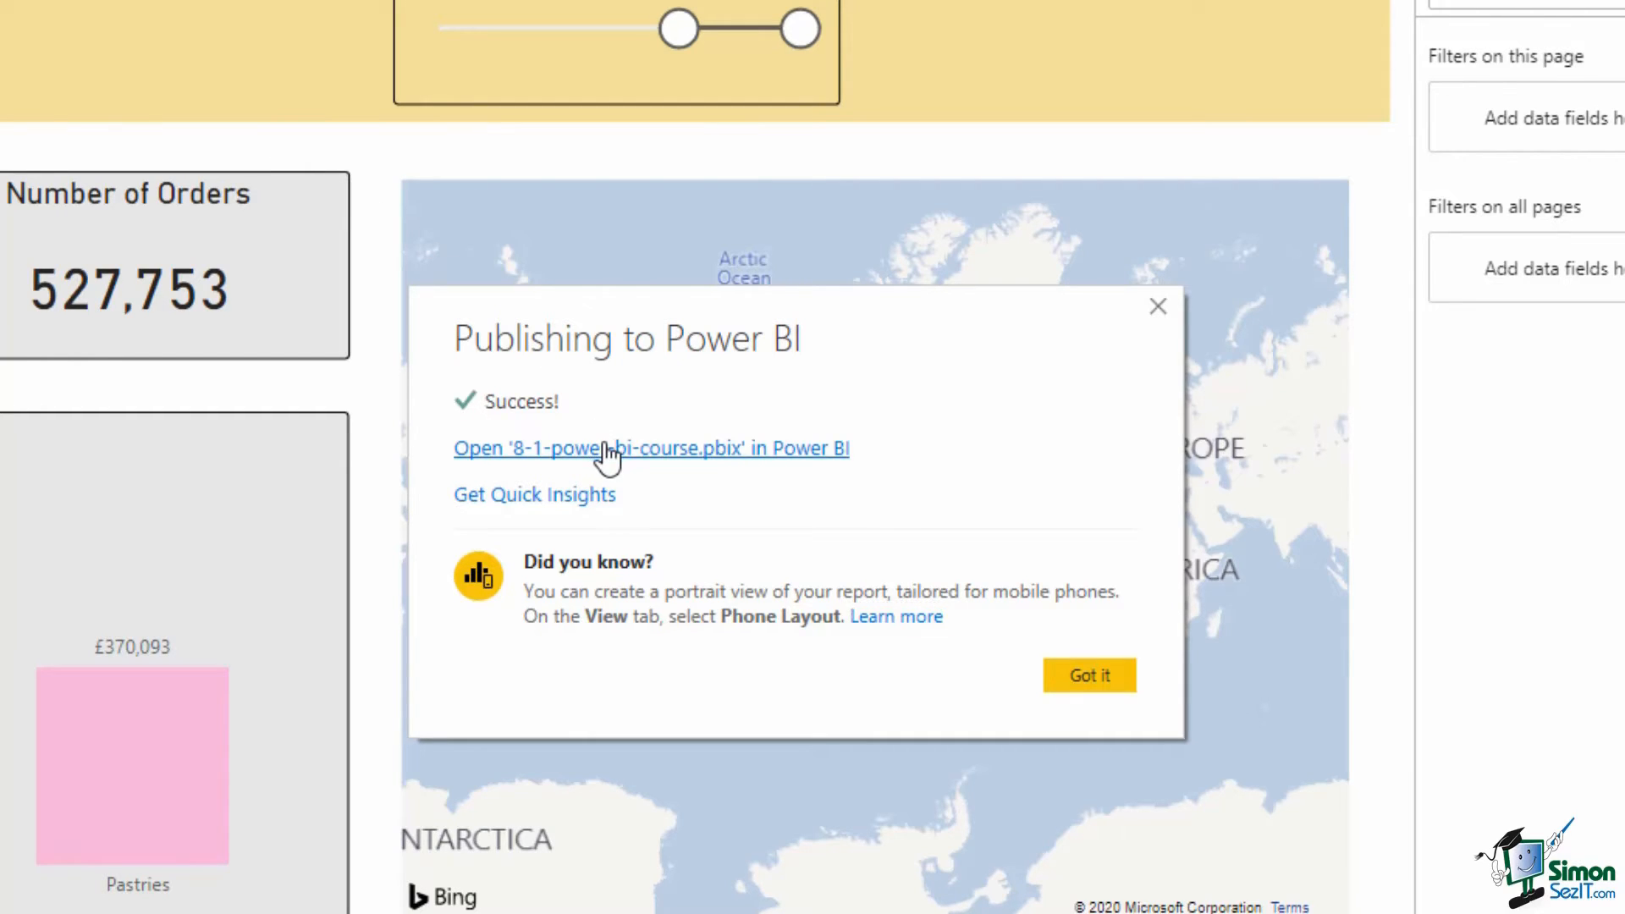
- Open 8-1-power-bi-course.pbix in the browser from the success dialog and go to its Summary page
click(650, 447)
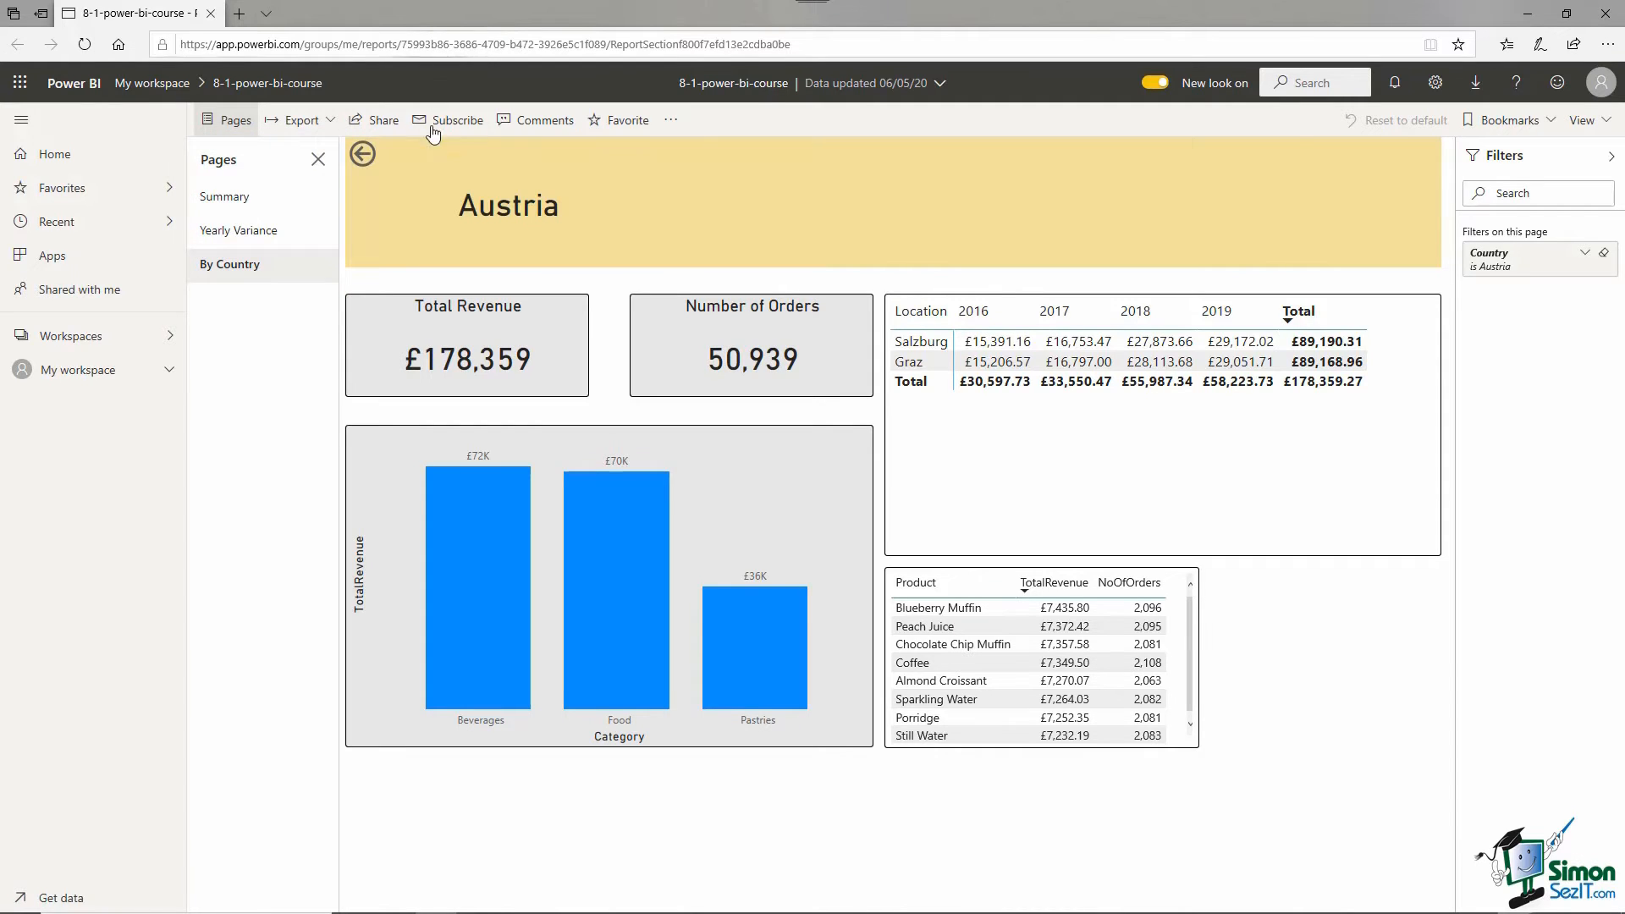
click(225, 196)
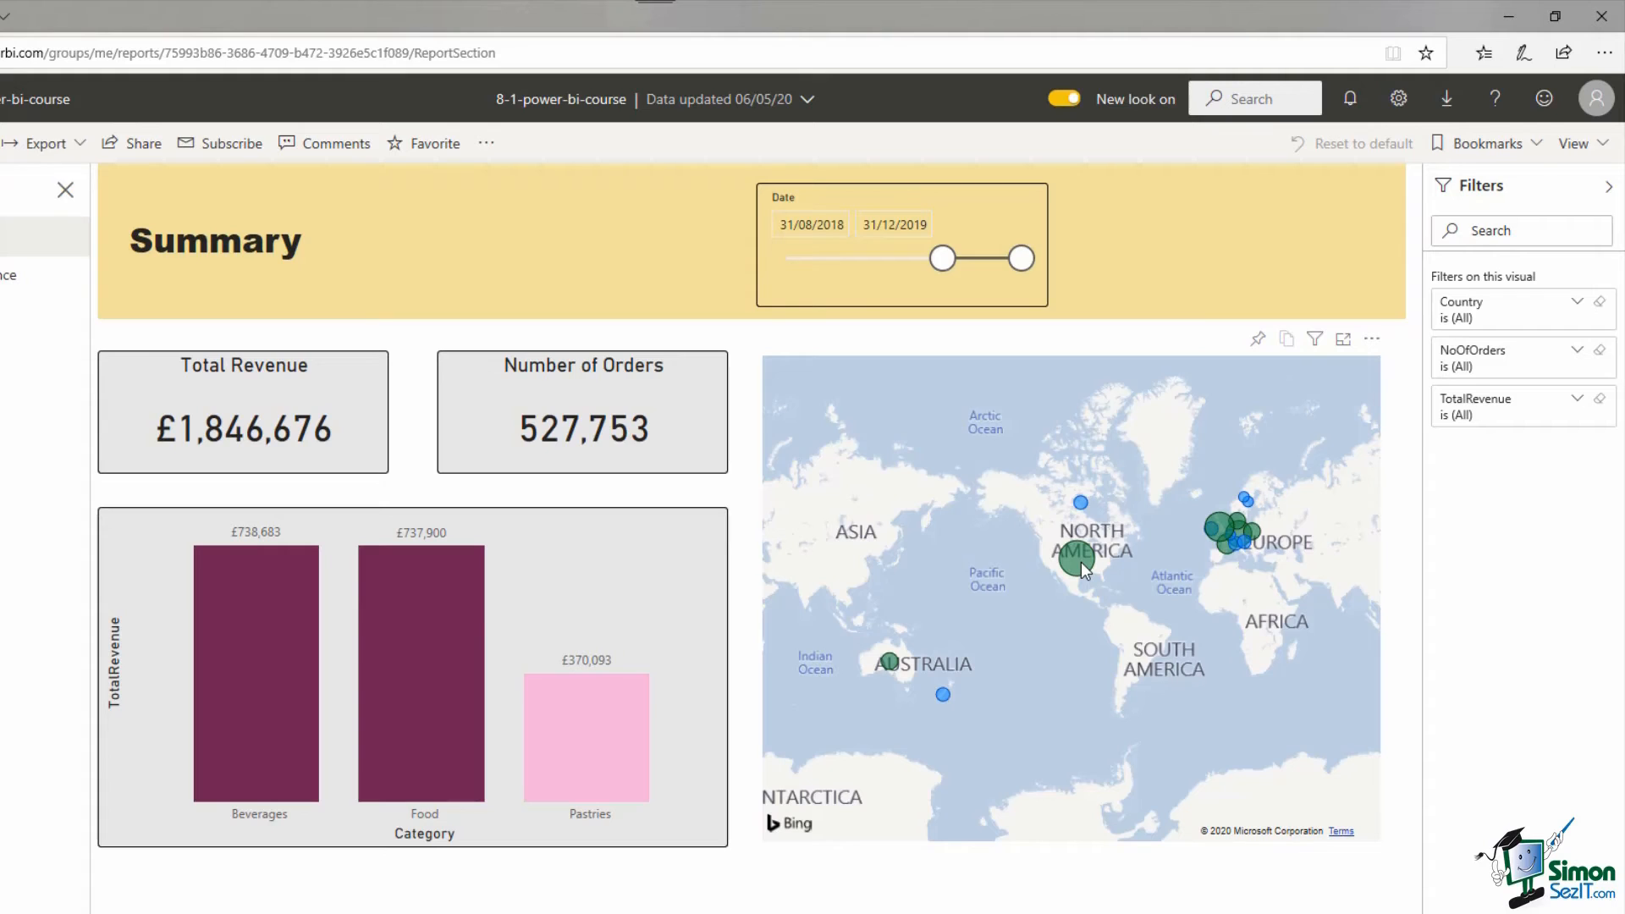
mouse_move(1070, 547)
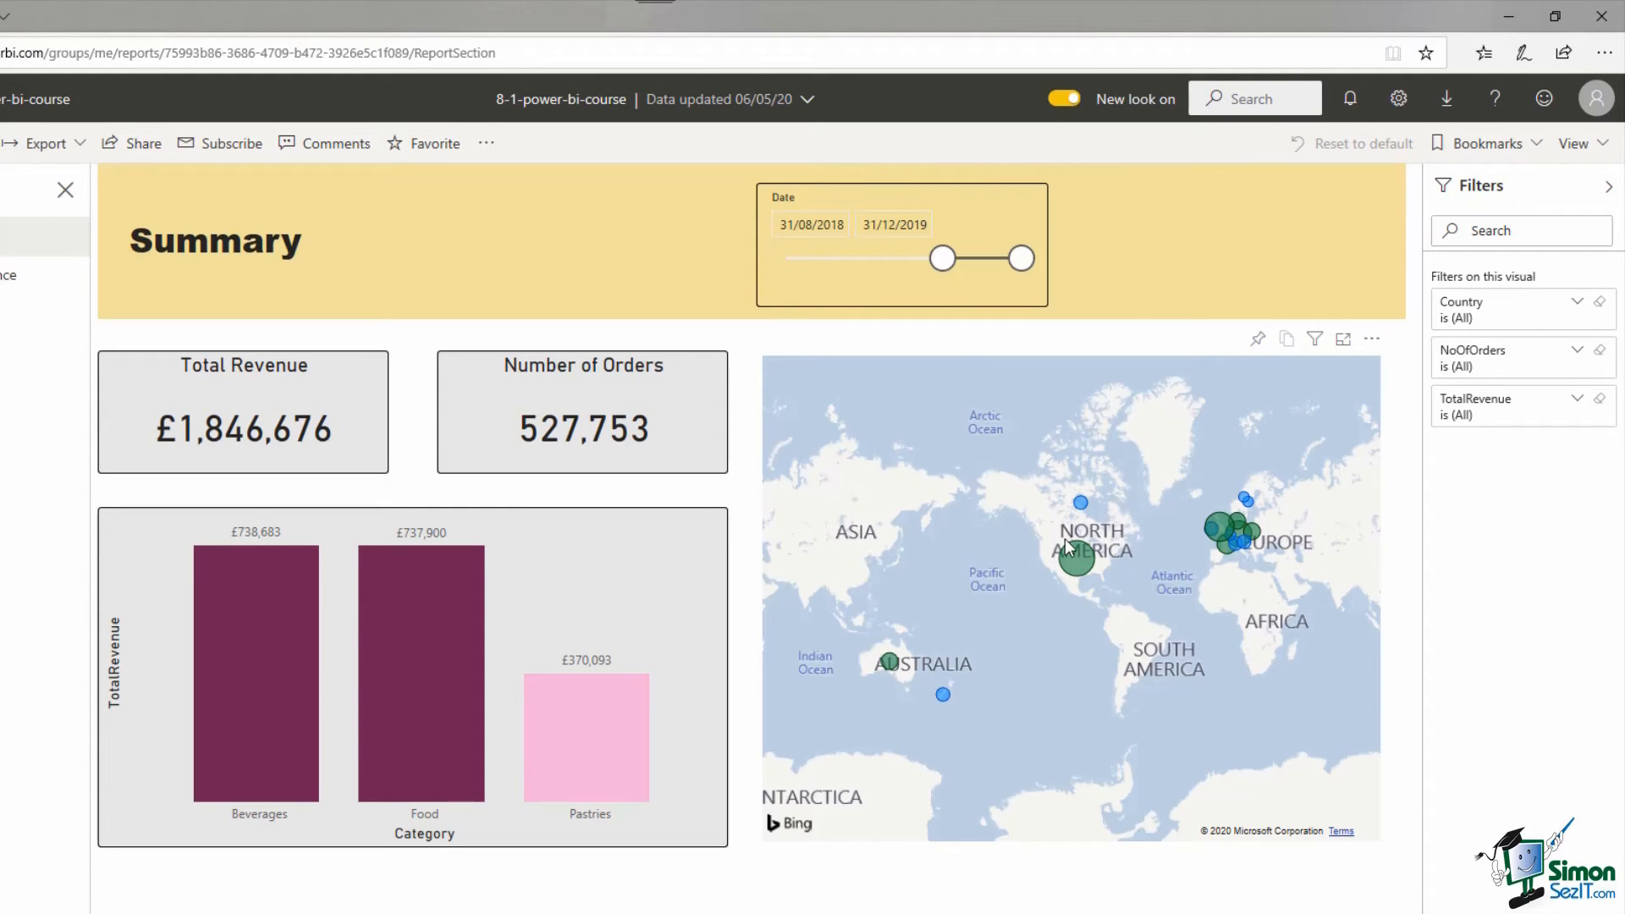
- Narrow the Summary page Date slicer to 15/03/2018 – 15/08/2019
drag(942, 257, 933, 257)
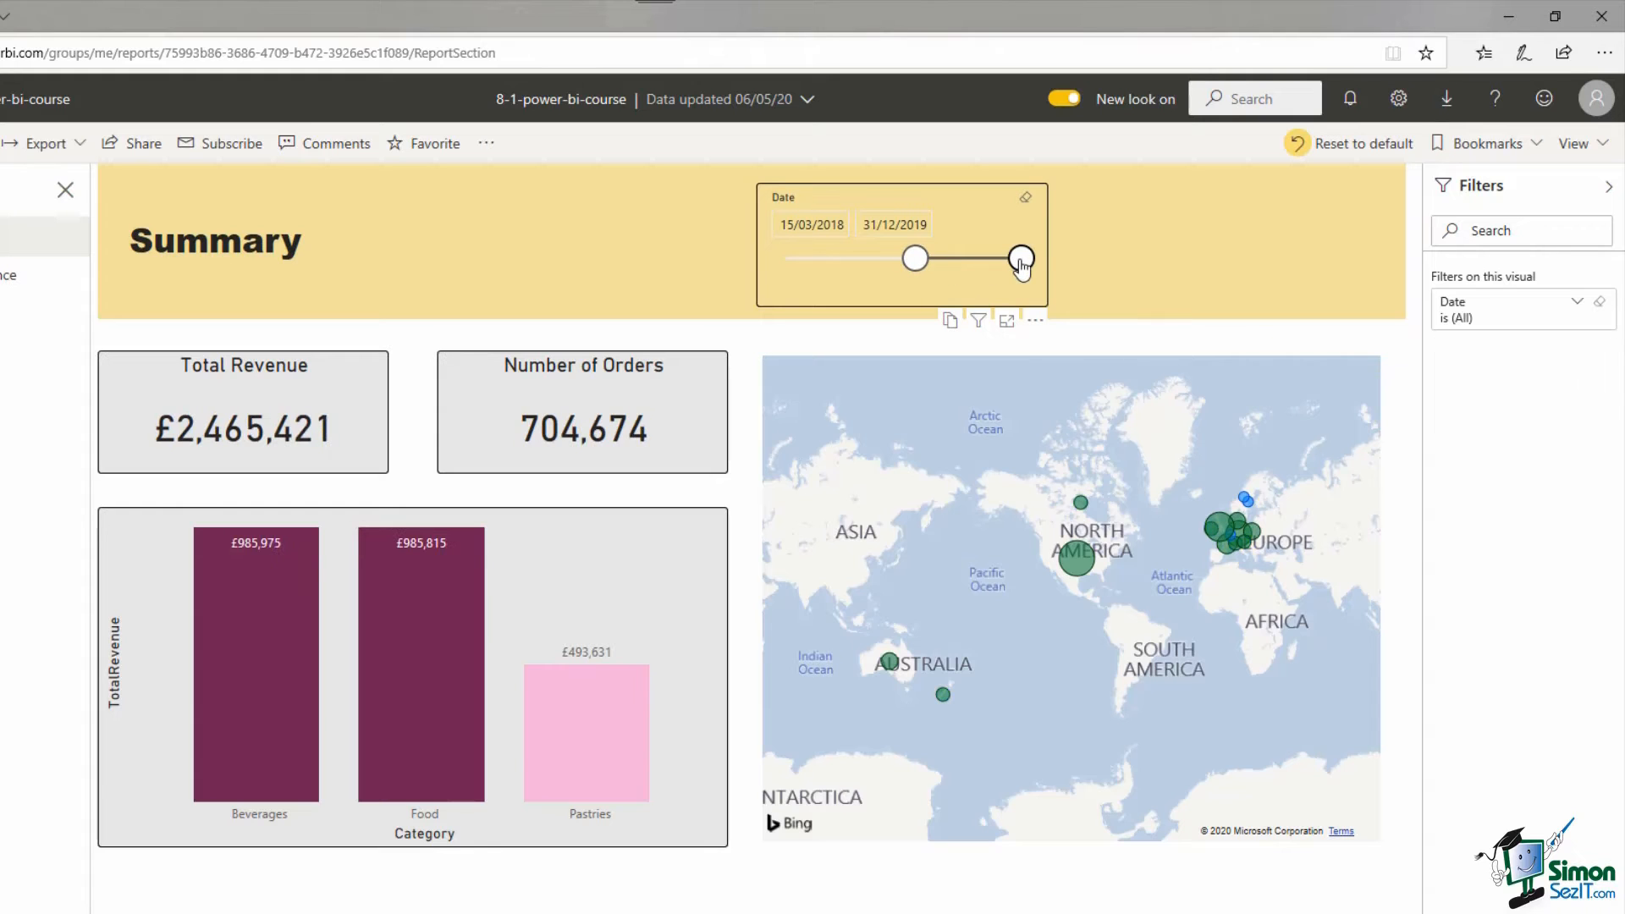
drag(1021, 257, 999, 257)
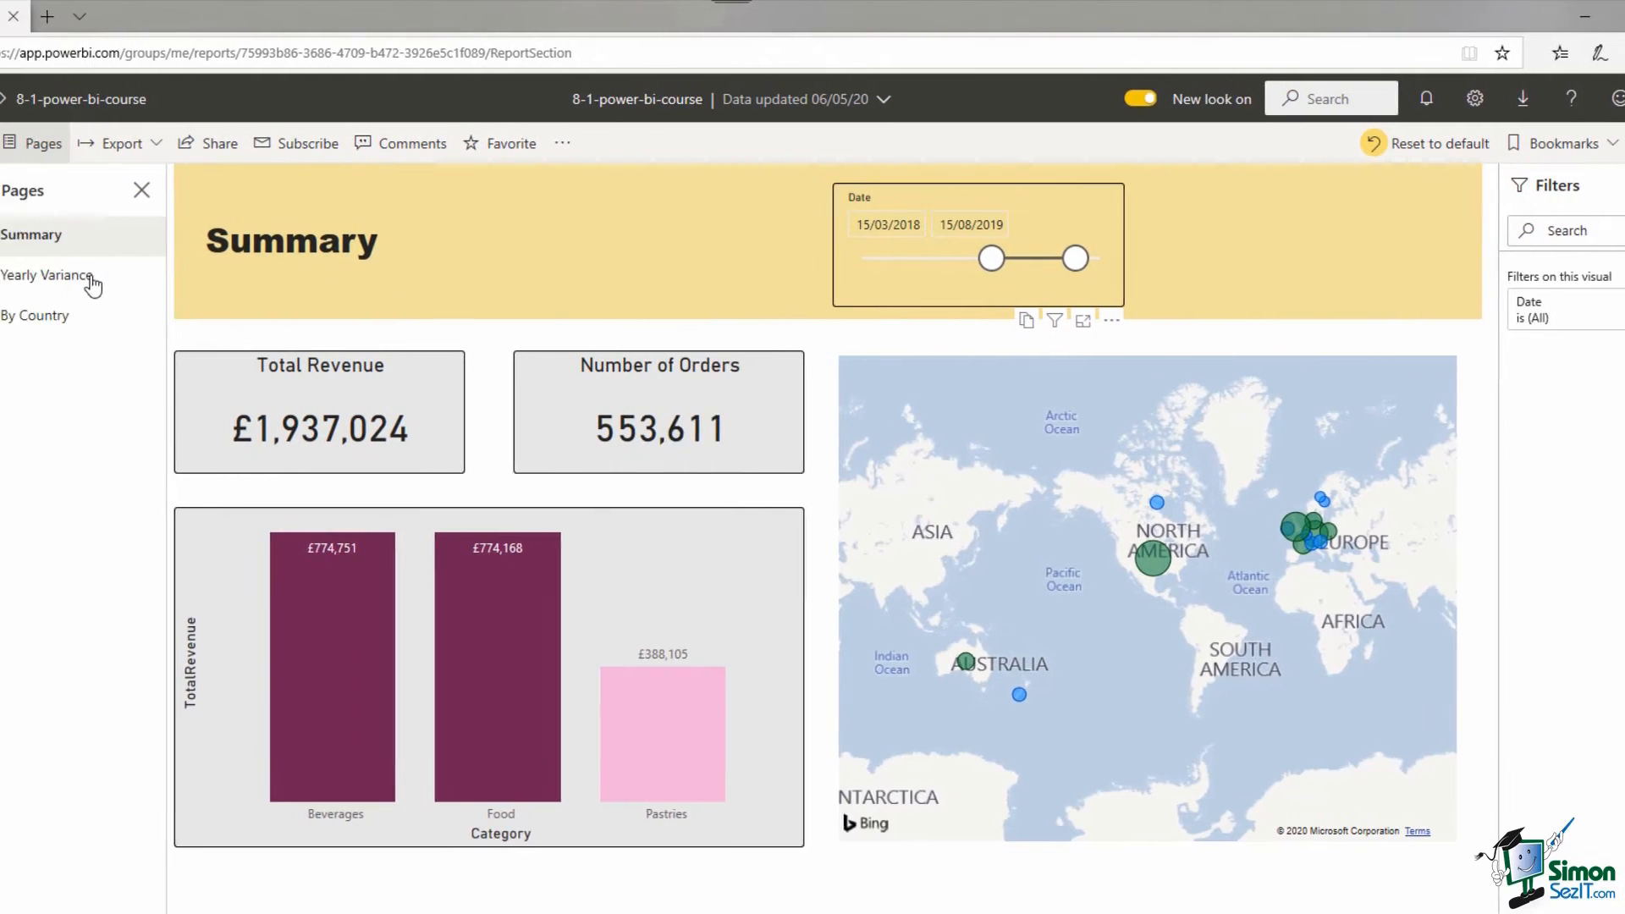
- Show the Yearly Variance page with the Country filter set to Denmark only
click(46, 276)
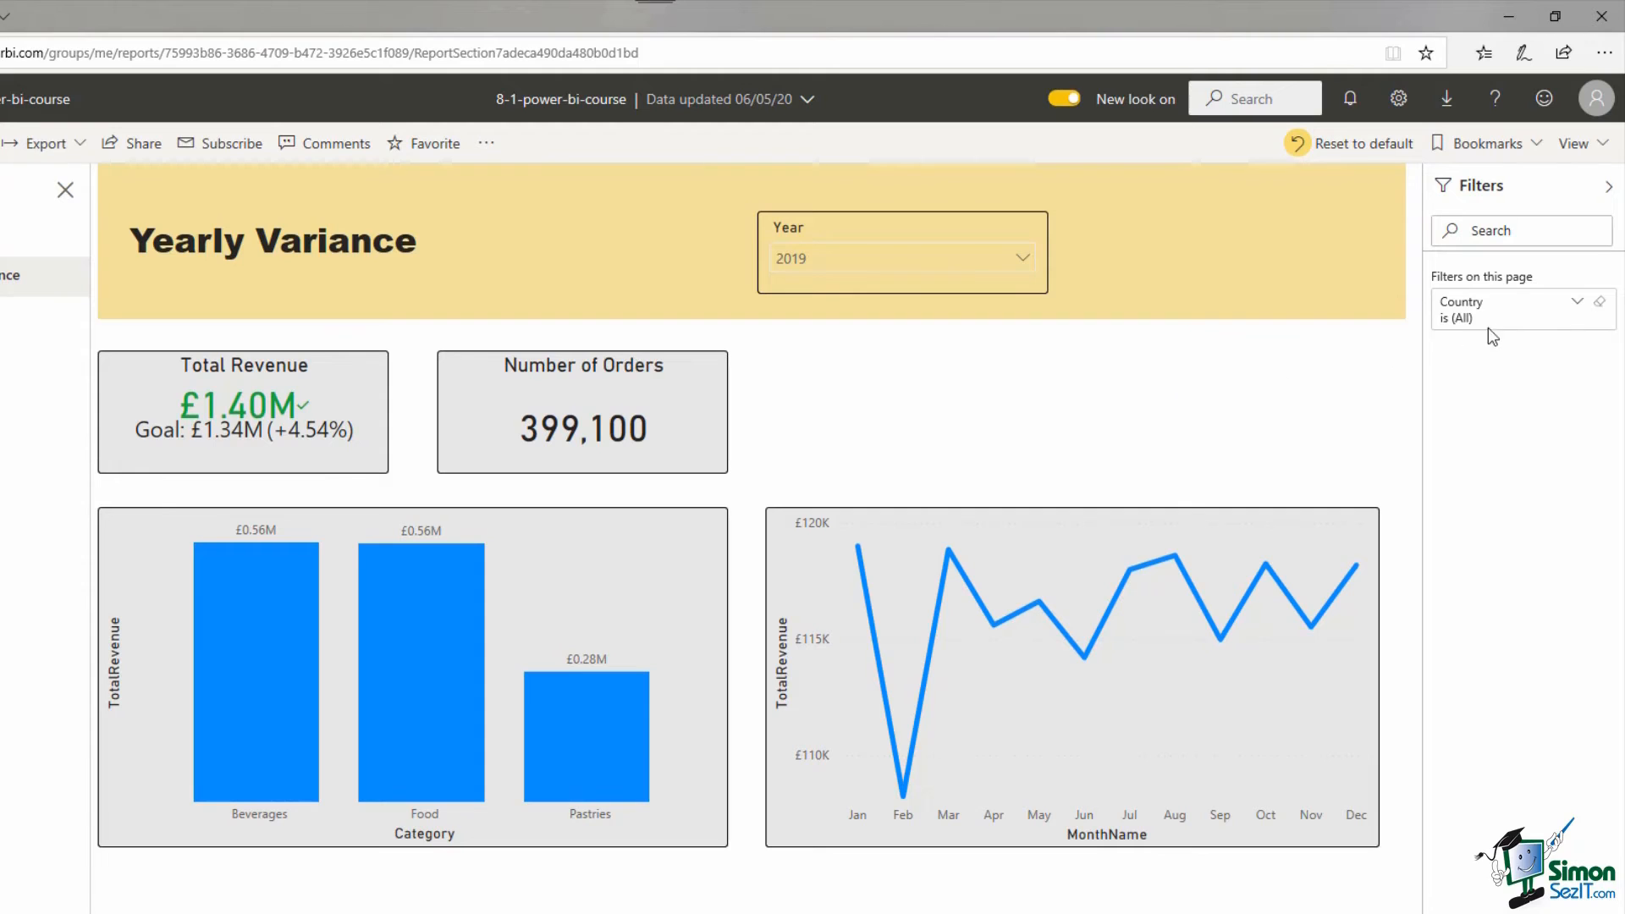
click(1461, 308)
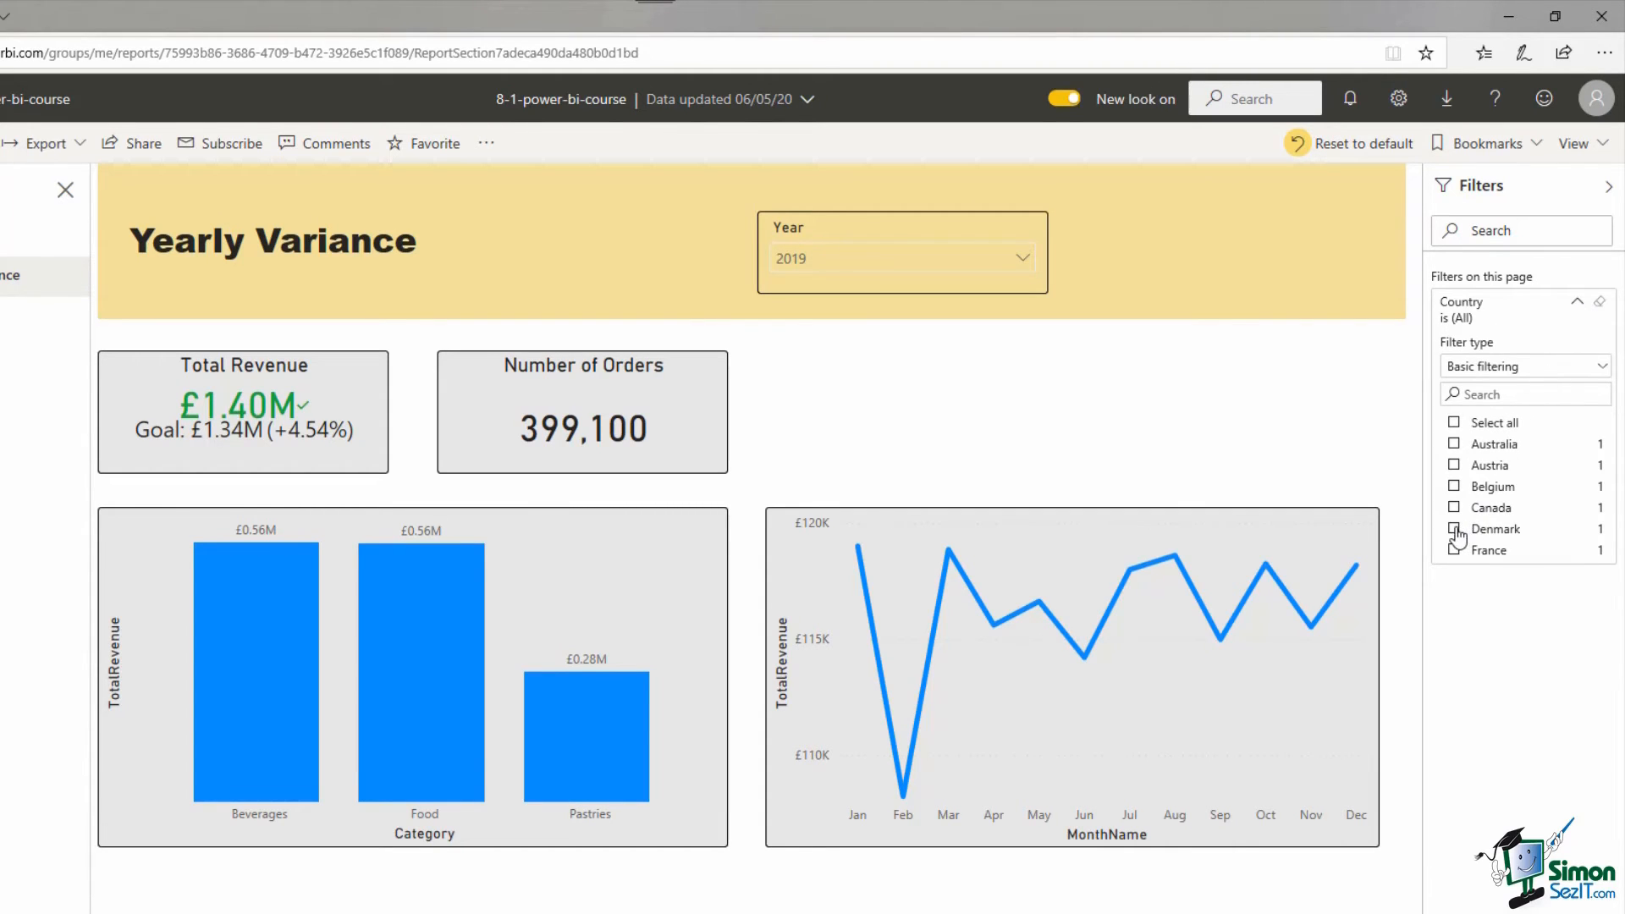
click(1457, 528)
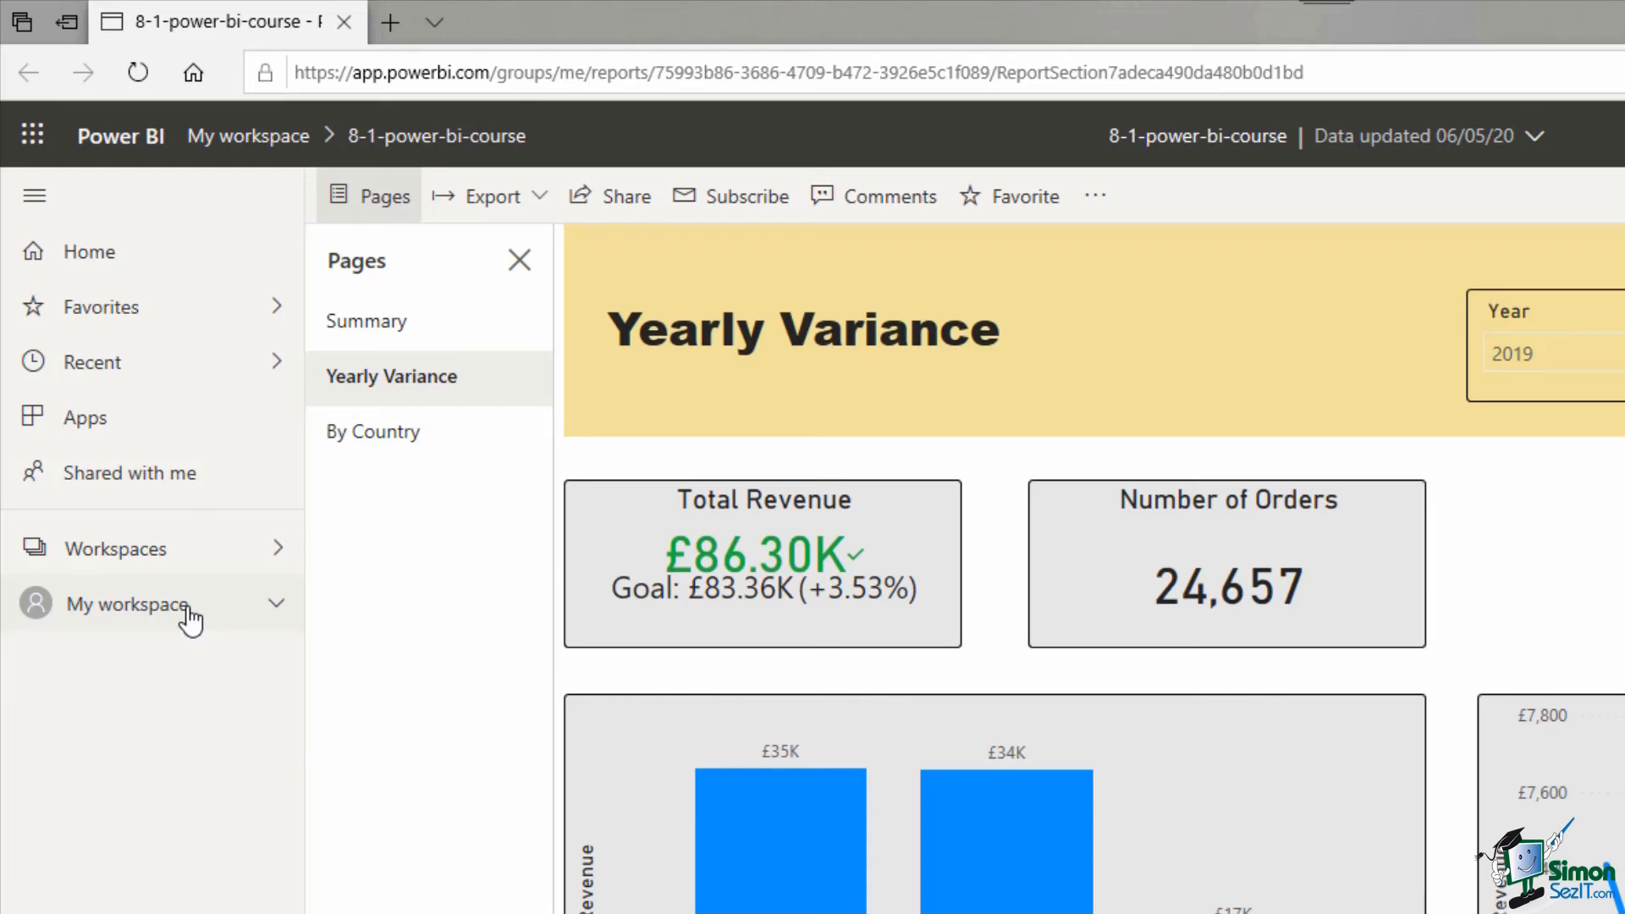
mouse_move(206, 562)
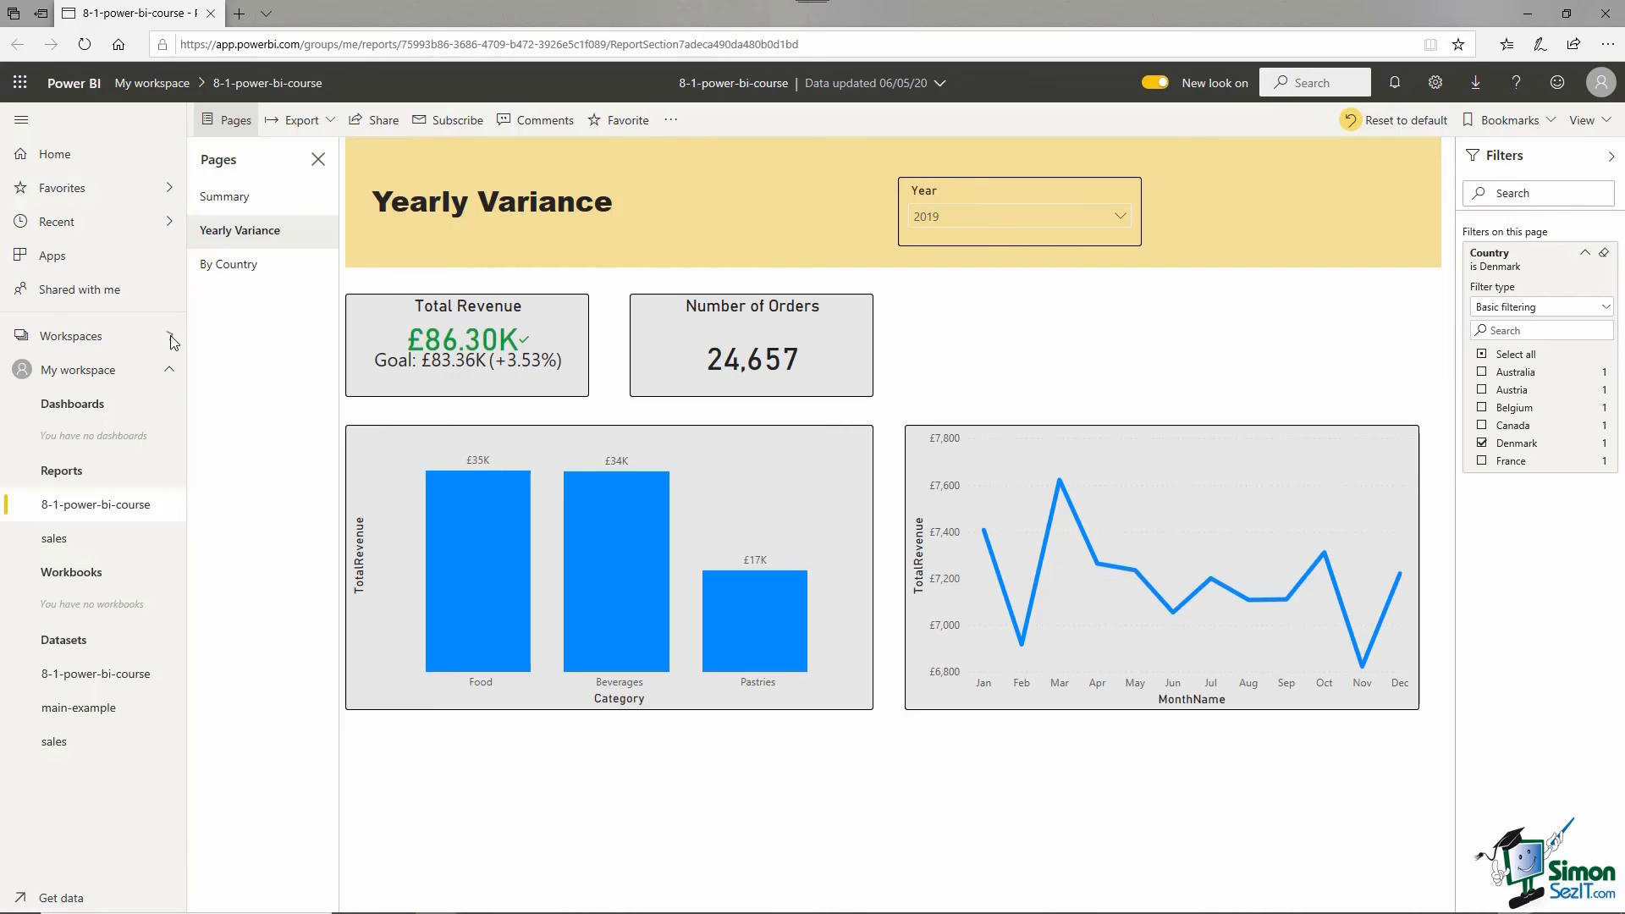
mouse_move(169, 338)
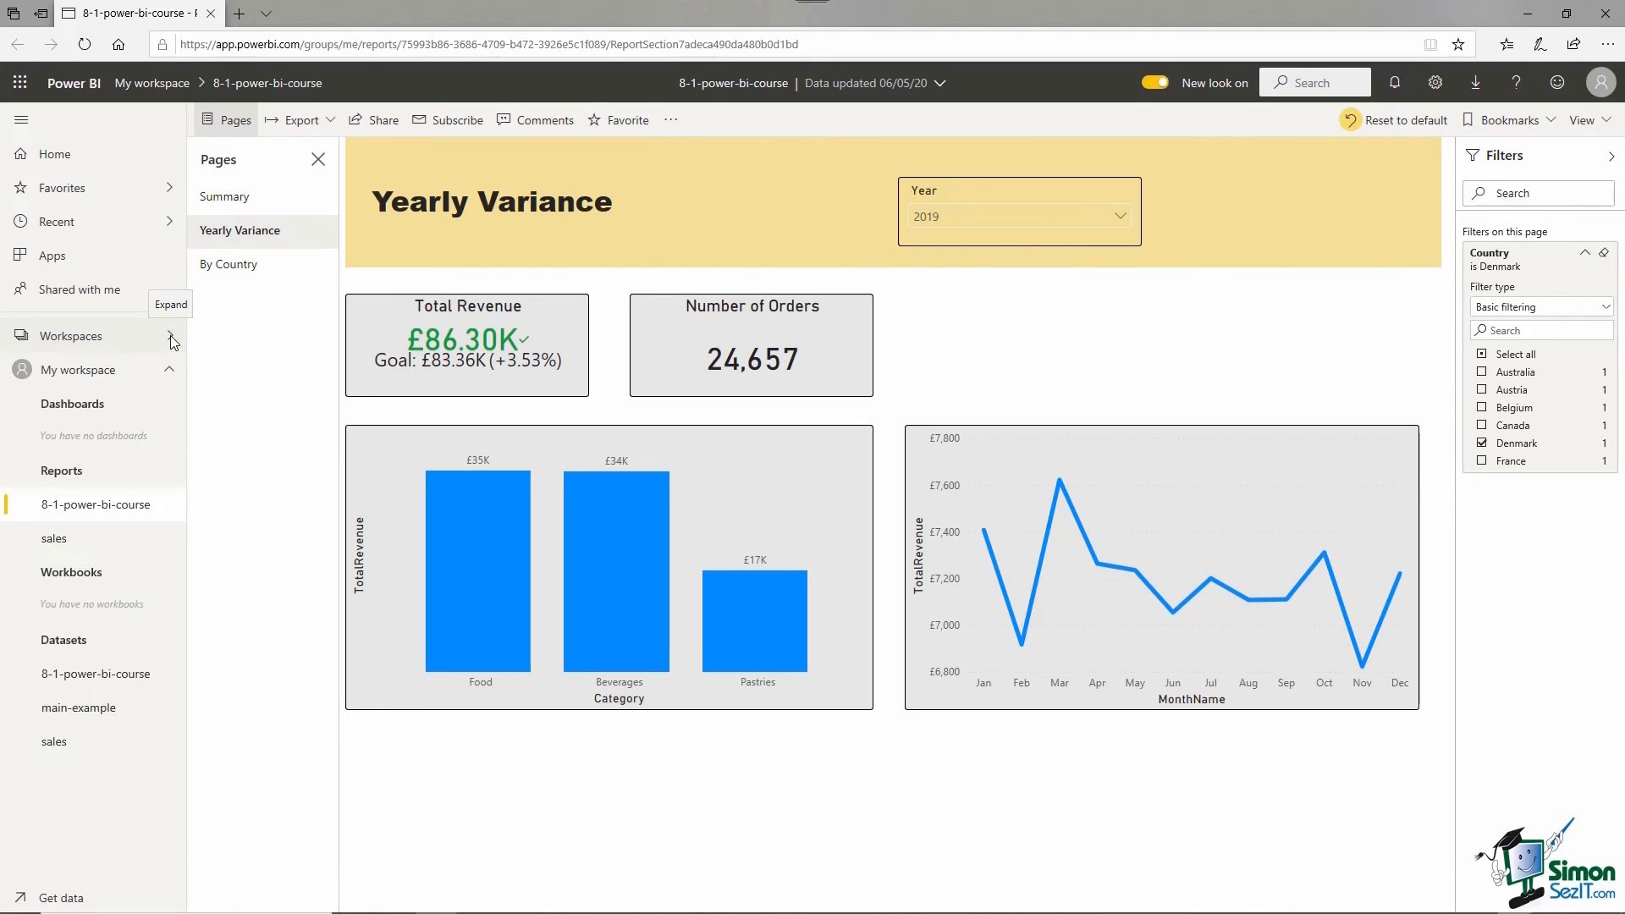